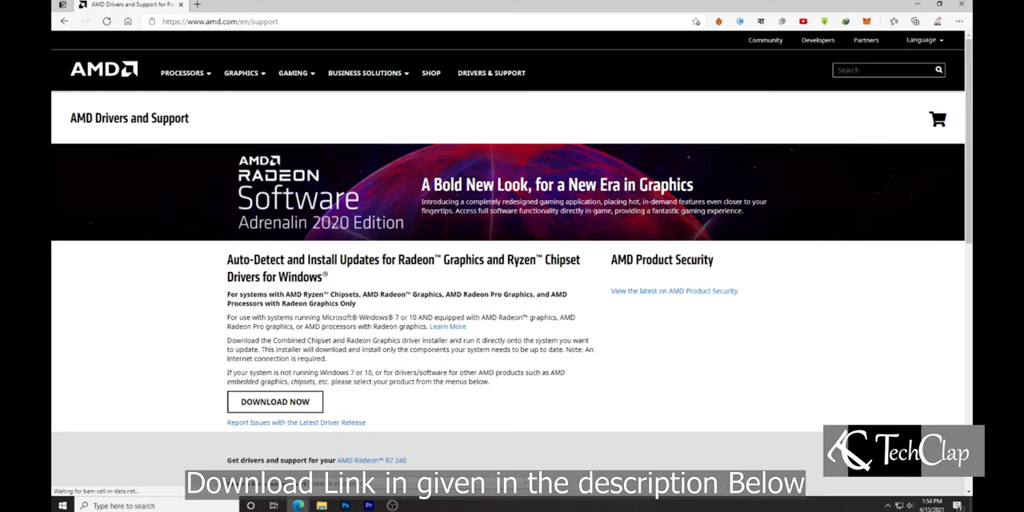
# Step: Select Graphics > Radeon R7 Series > R7 240 and submit to reach its driver page
pyautogui.scroll(-3)
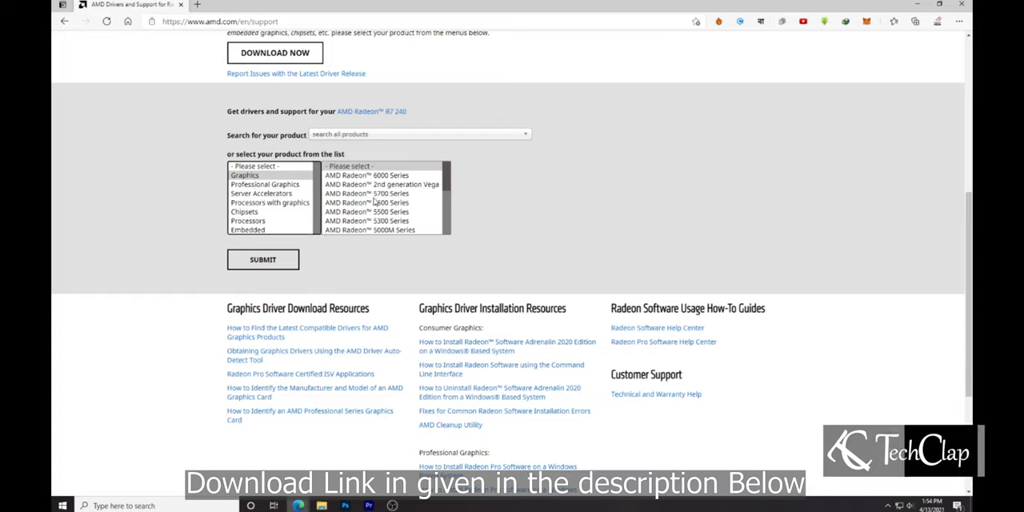
pyautogui.scroll(-3)
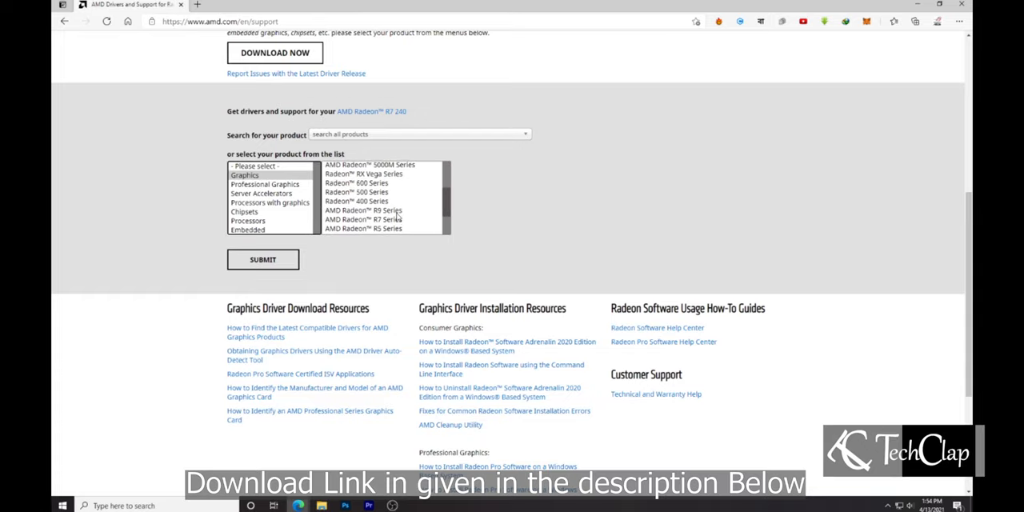
pyautogui.scroll(-3)
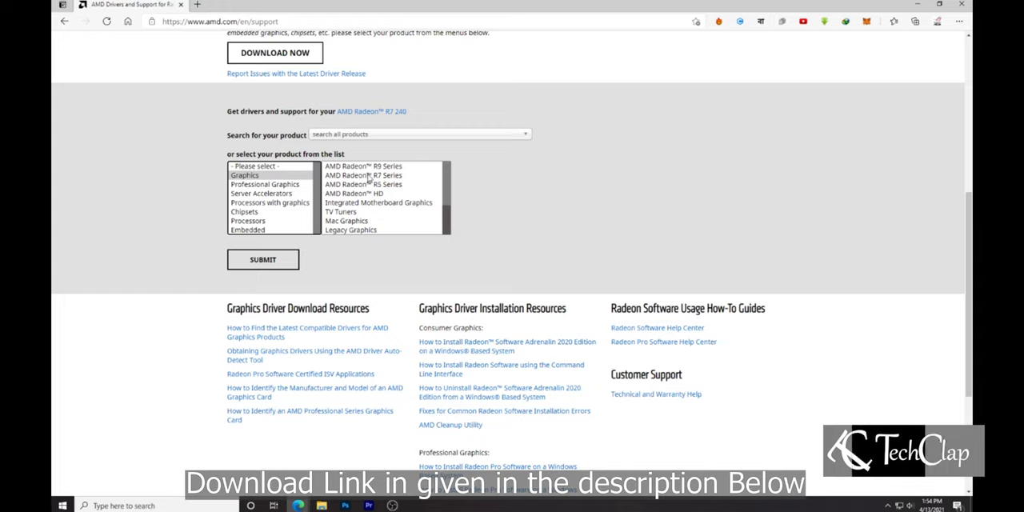
pyautogui.click(361, 174)
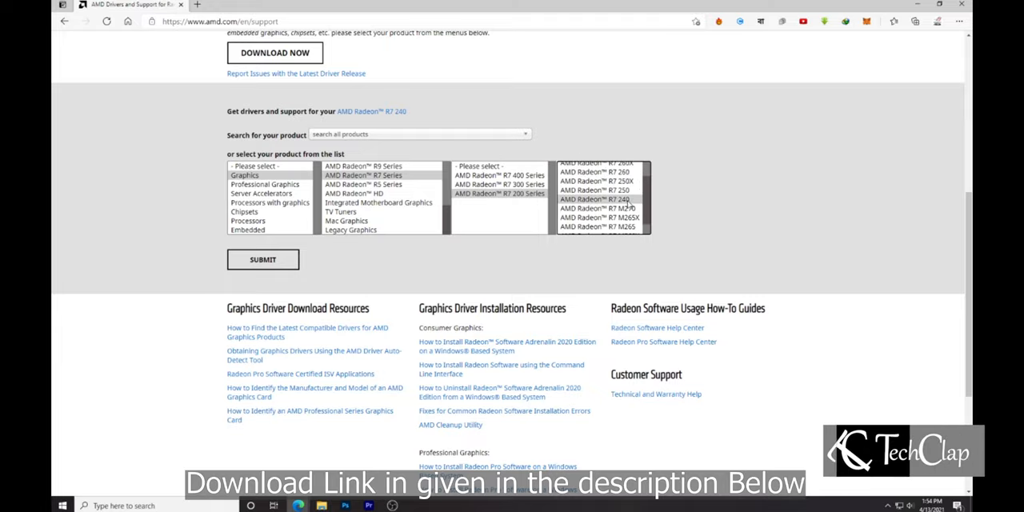
pyautogui.click(263, 259)
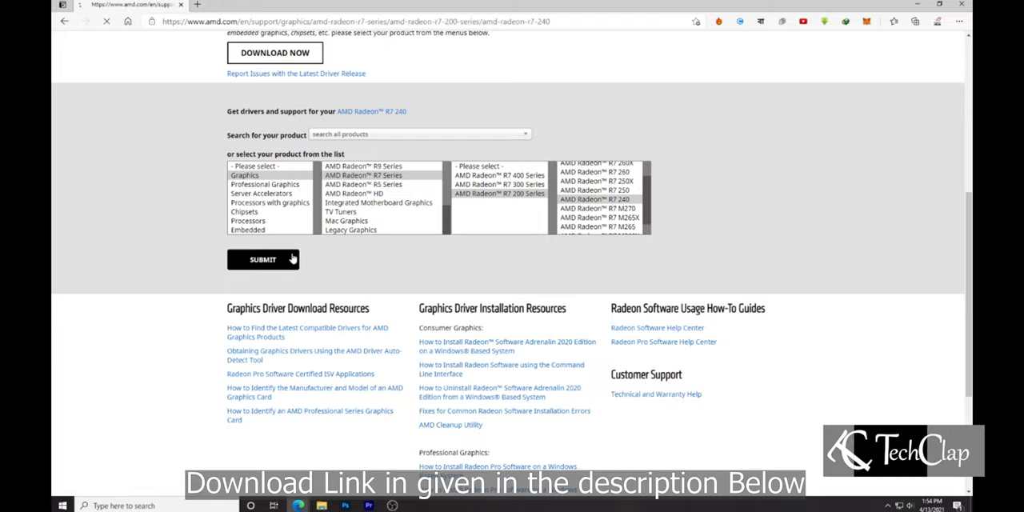
pyautogui.click(262, 259)
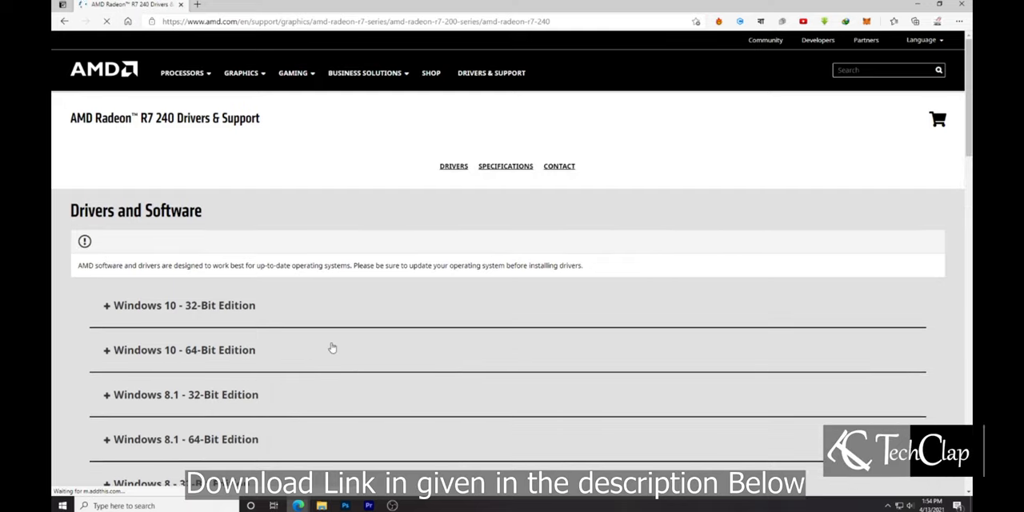
pyautogui.moveTo(247, 333)
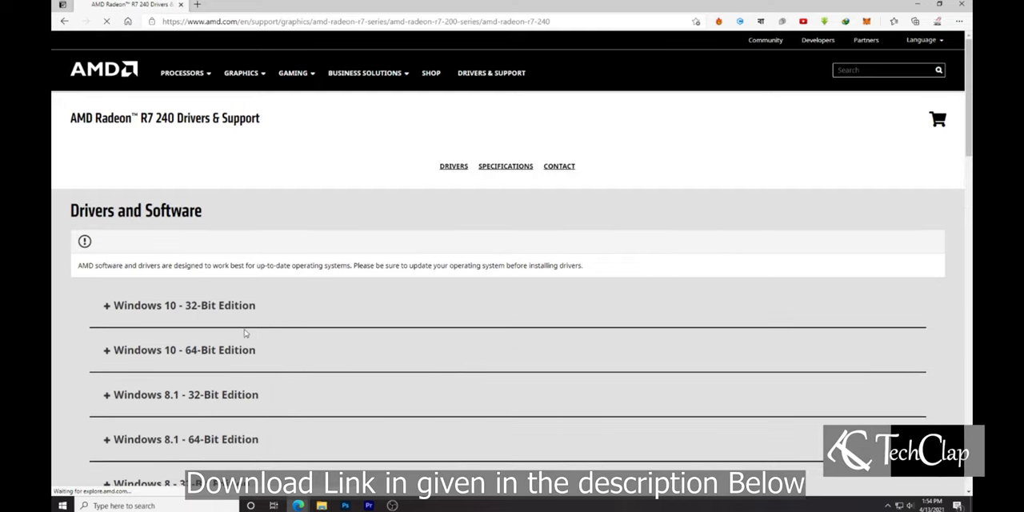
# Step: Expand the Windows 10 - 64-Bit Edition driver downloads for the Radeon R7 240
pyautogui.click(185, 349)
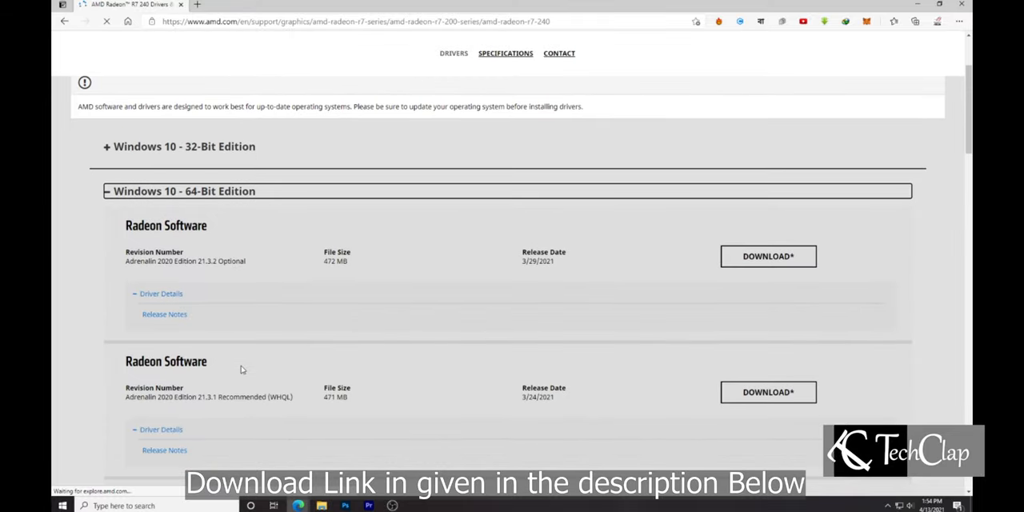
# Step: Search NVIDIA's manual driver search for GeForce RTX 3090 drivers and review the results
pyautogui.click(352, 5)
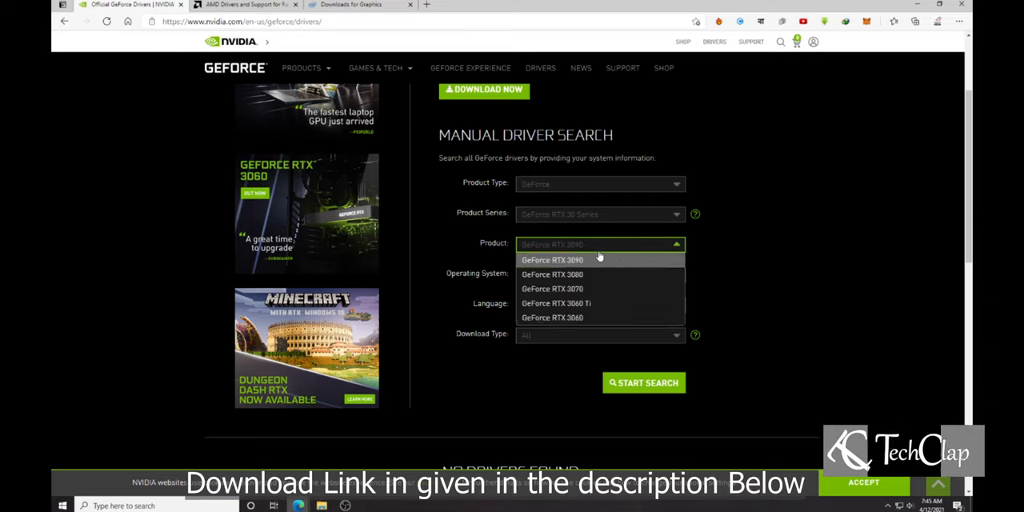
pyautogui.click(552, 260)
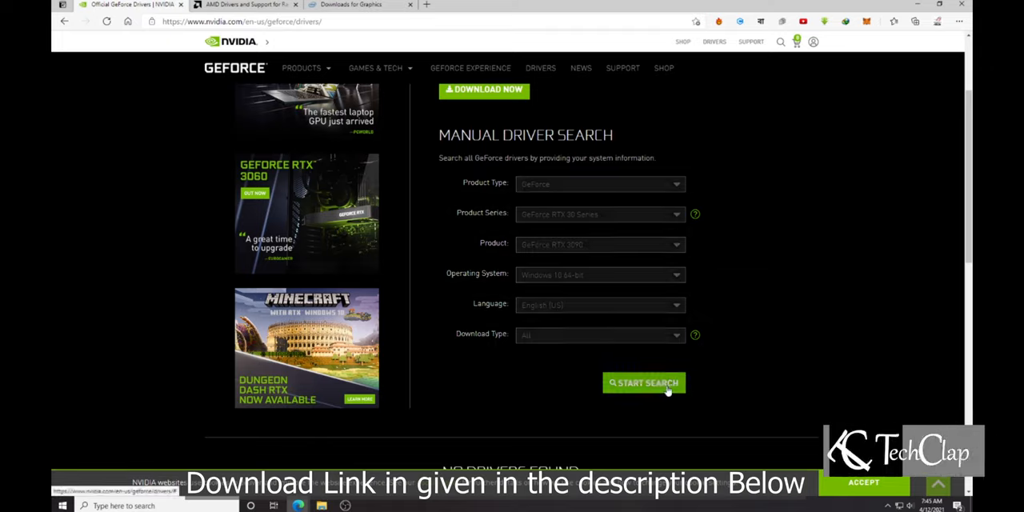
pyautogui.click(643, 382)
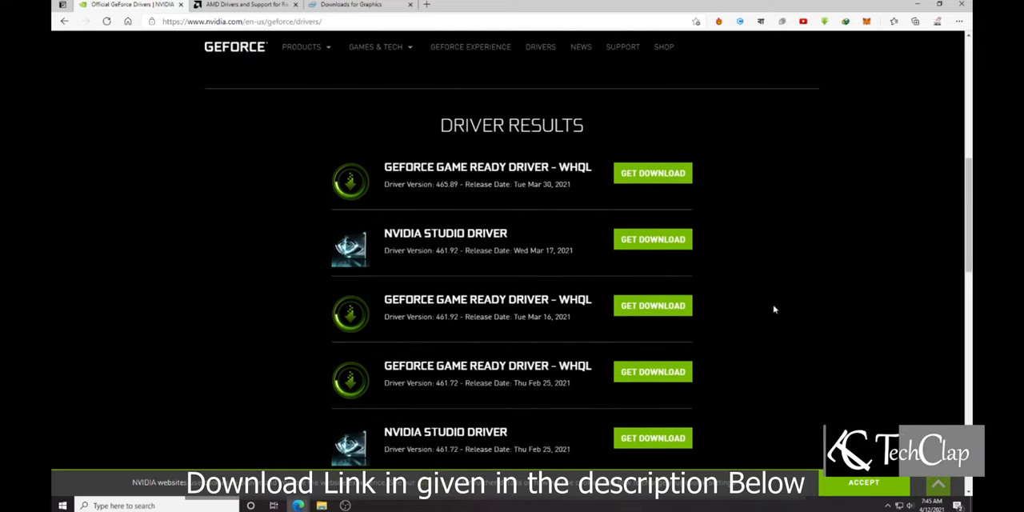
pyautogui.scroll(-3)
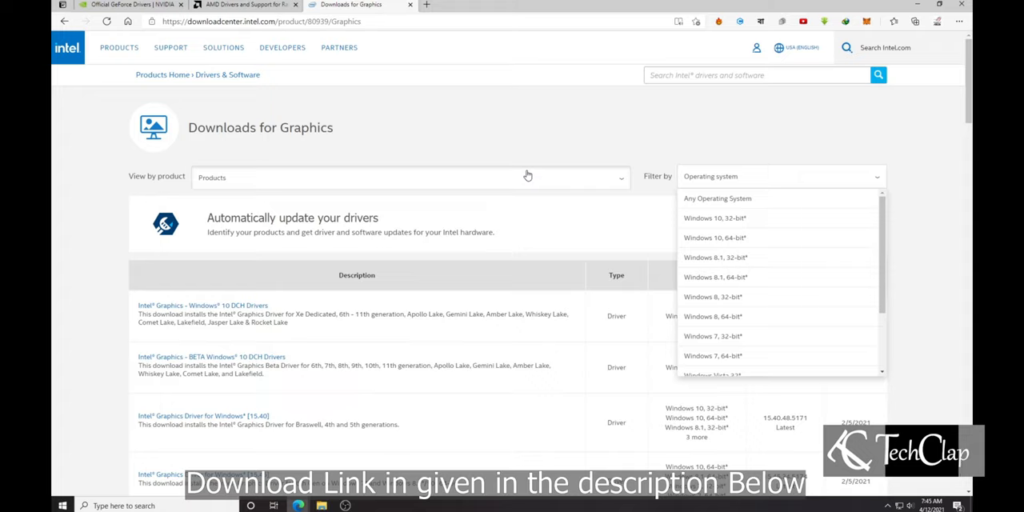
# Step: Choose Intel HD Graphics Family and the HD Graphics 2500 model in the Download Center
pyautogui.click(408, 176)
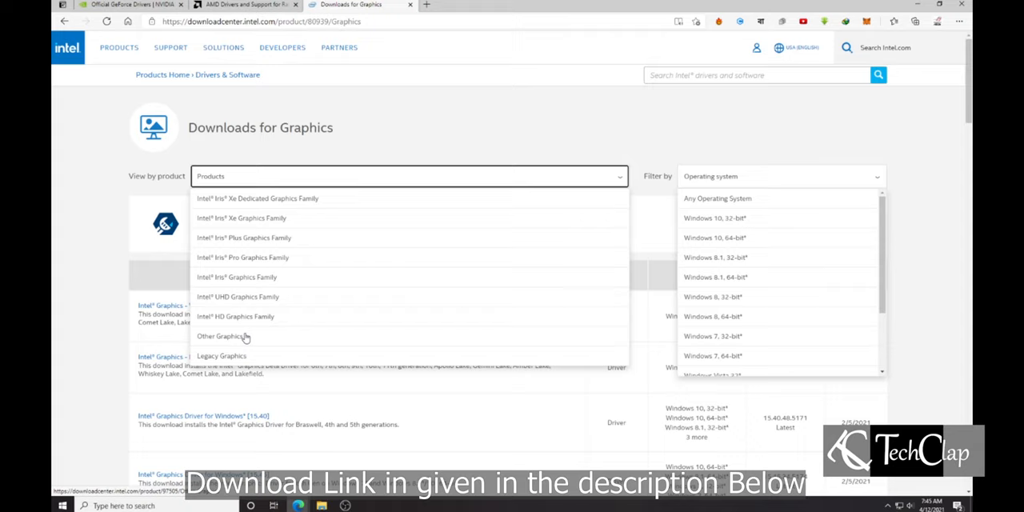
pyautogui.click(234, 316)
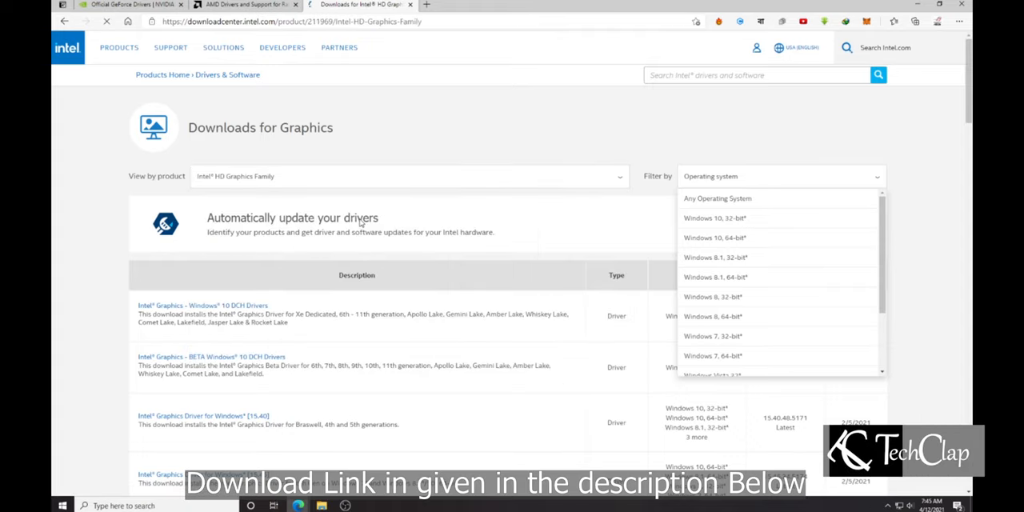
pyautogui.click(409, 176)
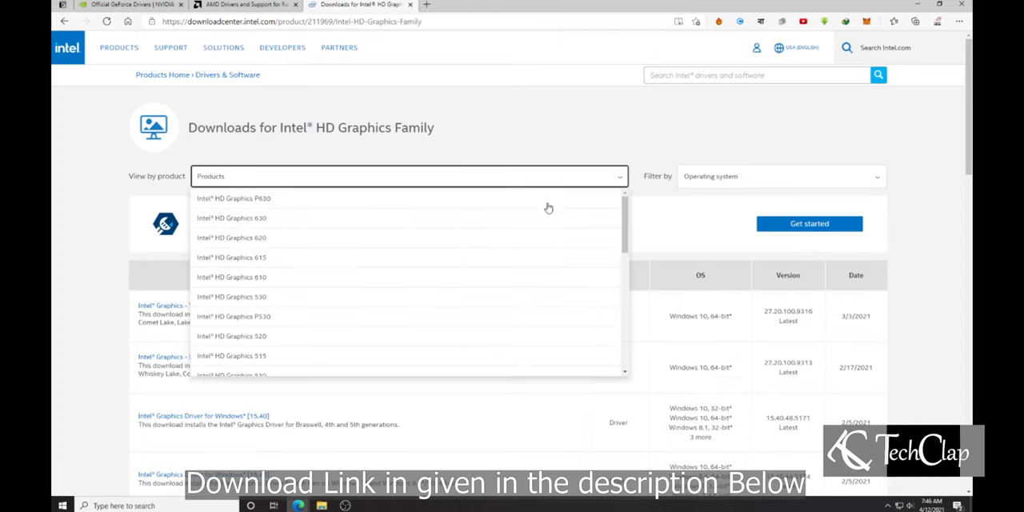
pyautogui.scroll(-3)
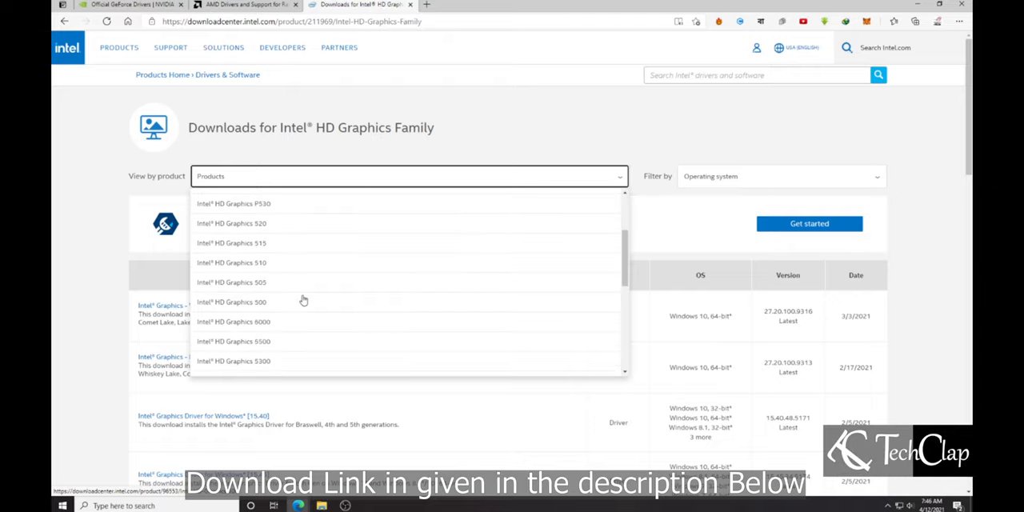
pyautogui.scroll(-3)
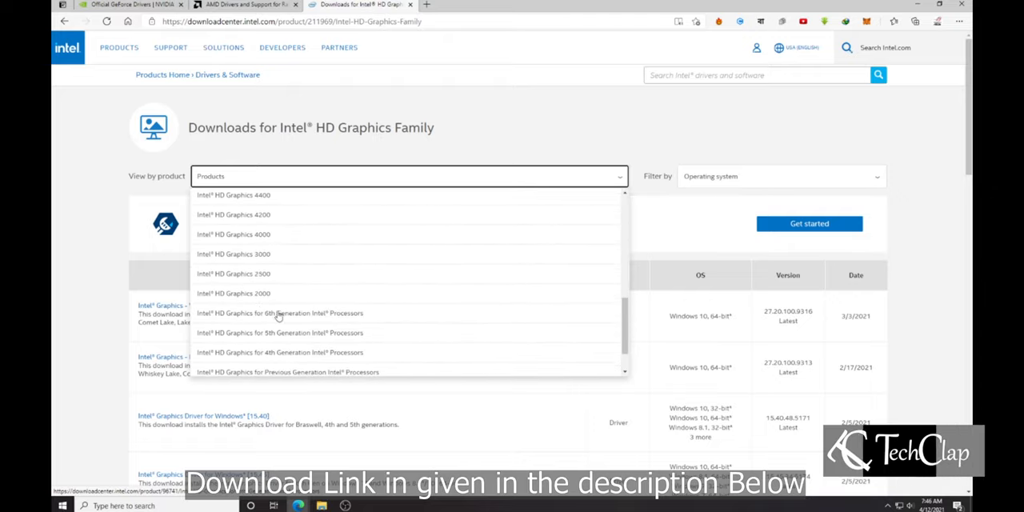
pyautogui.moveTo(288, 278)
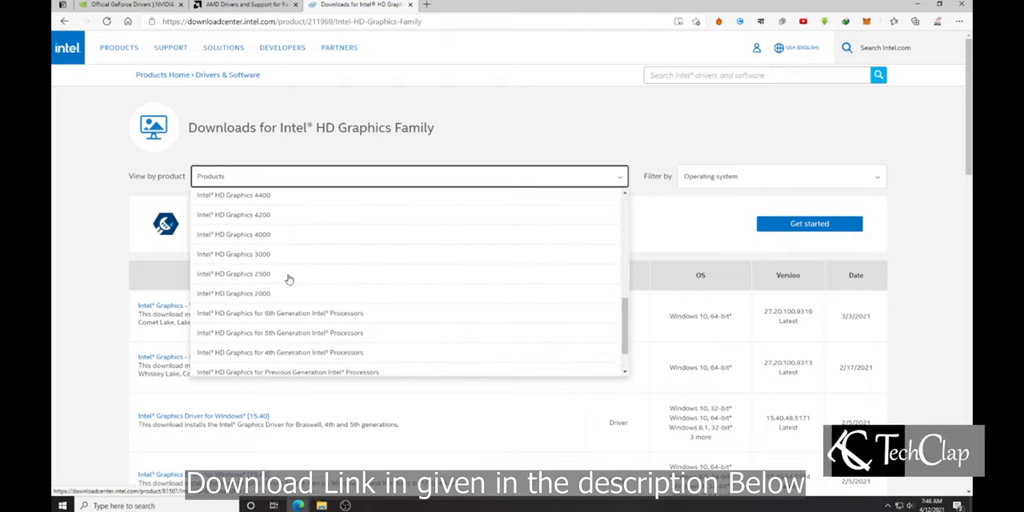
pyautogui.click(234, 274)
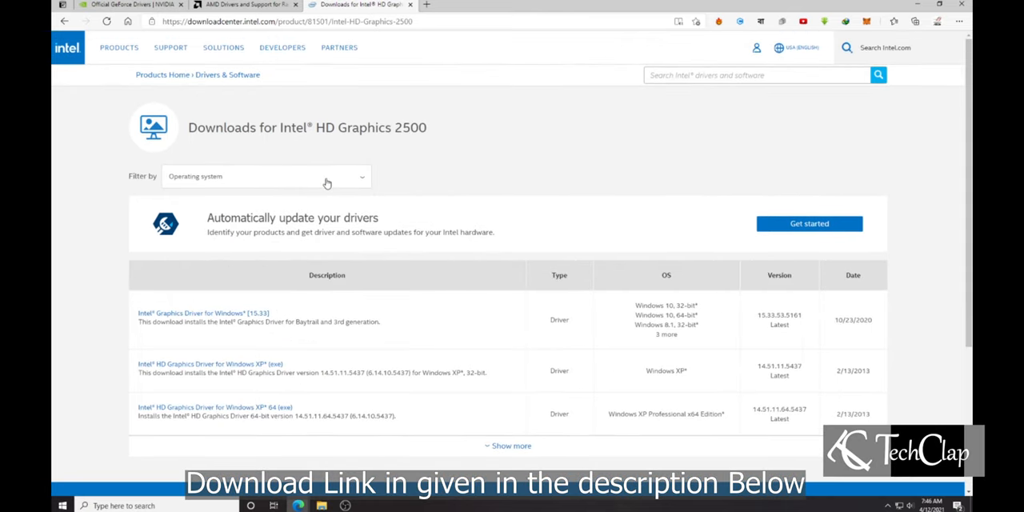
# Step: Filter the HD Graphics 2500 driver downloads to Windows 10
pyautogui.click(266, 176)
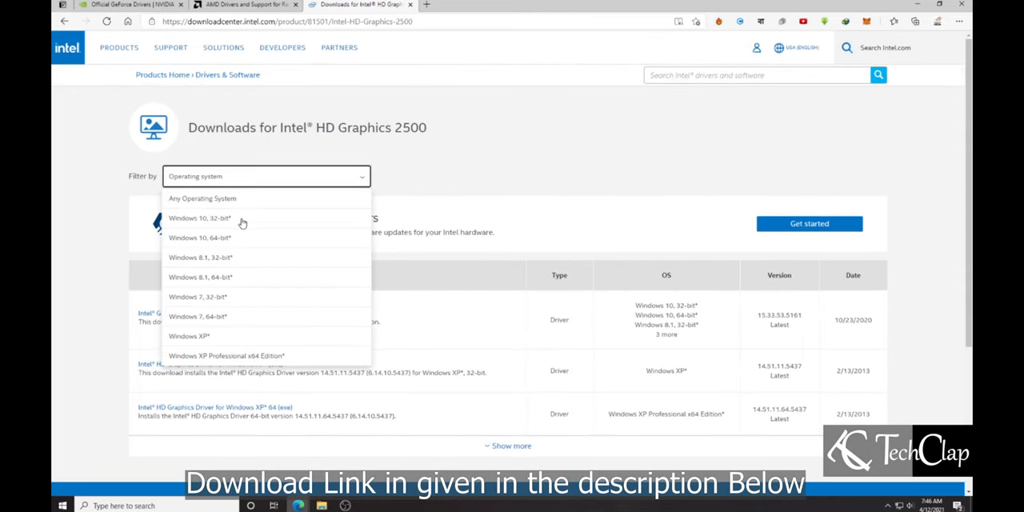
pyautogui.click(198, 237)
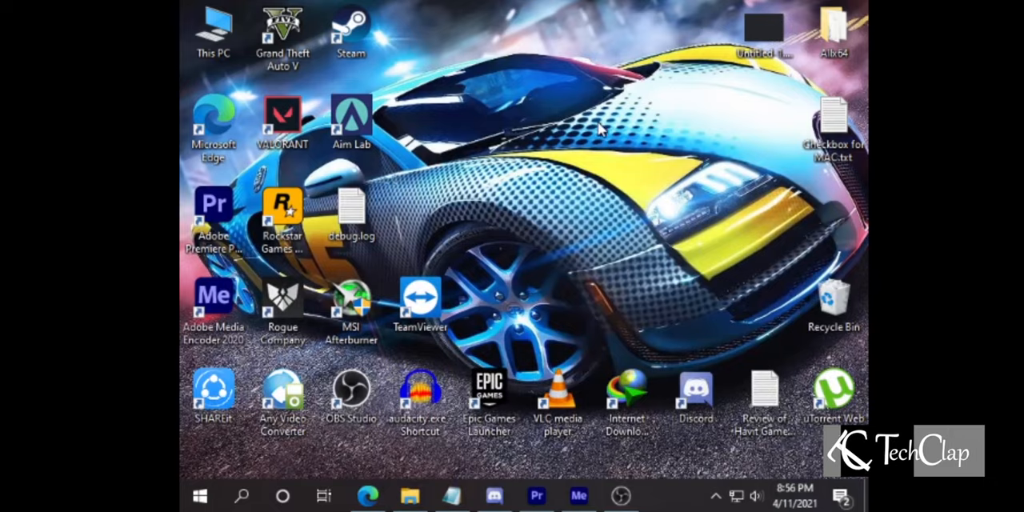
# Step: From the desktop's Display settings, set the resolution to 1680 × 1050 (Recommended)
pyautogui.rightClick(595, 128)
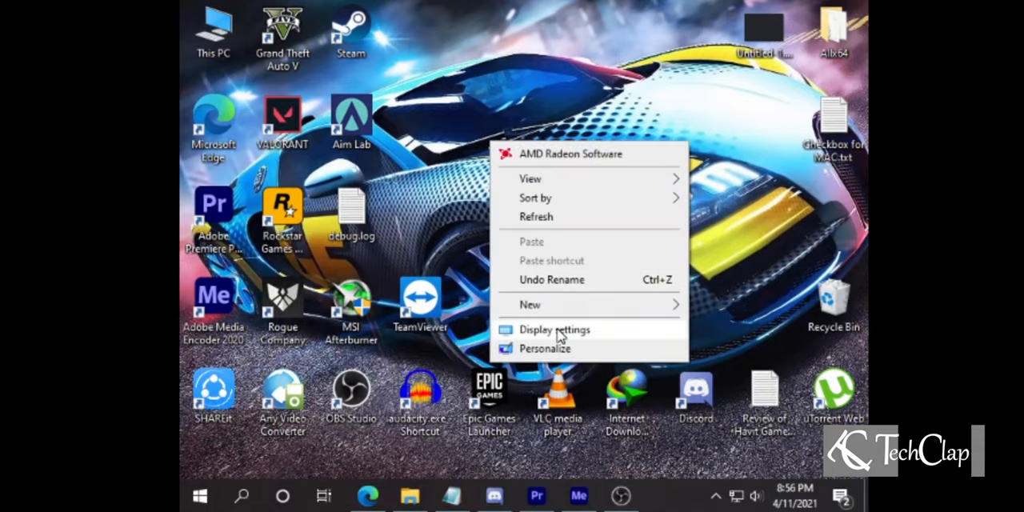
pyautogui.click(554, 329)
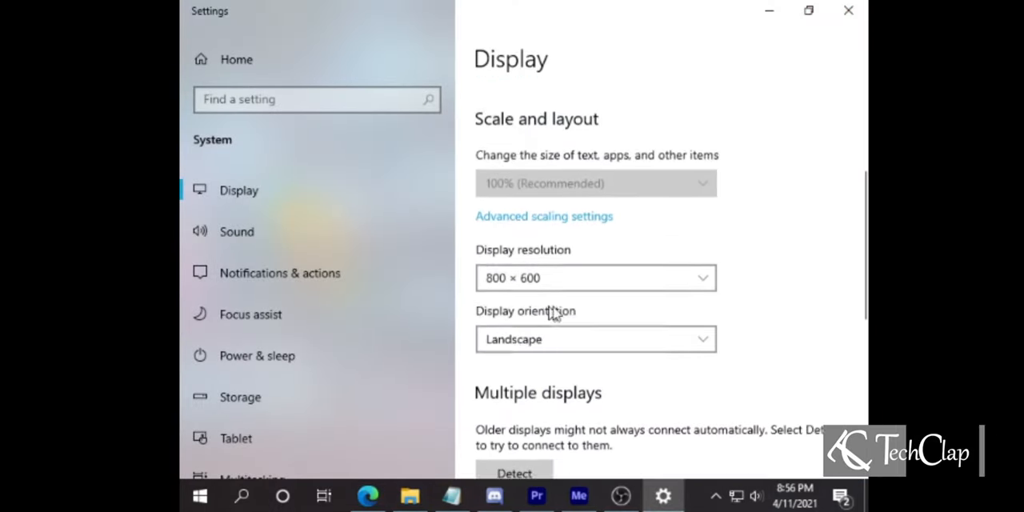
pyautogui.click(595, 278)
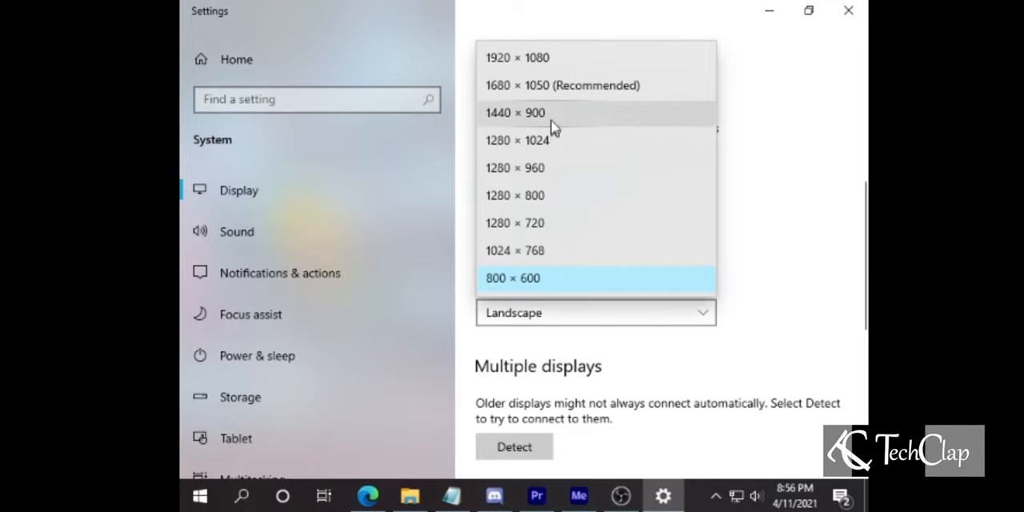
pyautogui.click(563, 84)
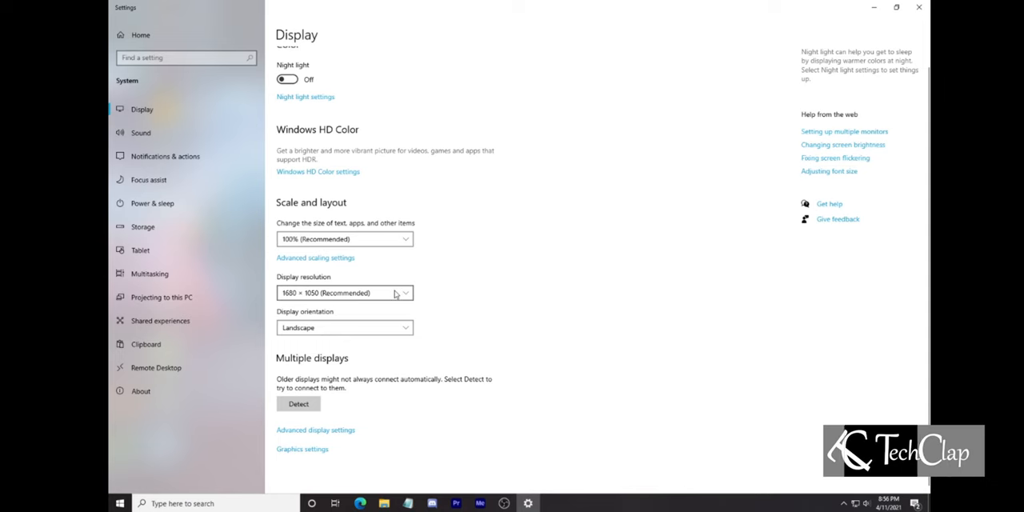
pyautogui.click(343, 292)
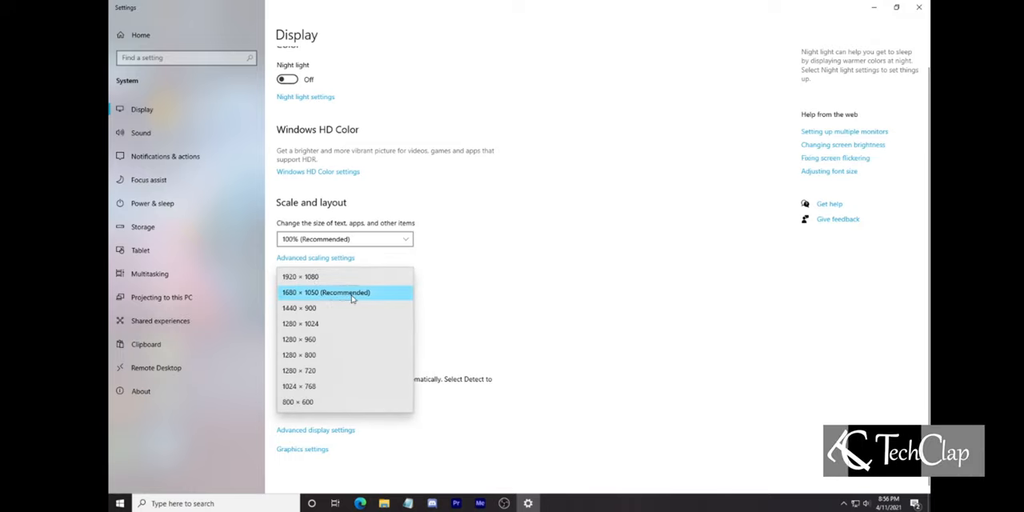
pyautogui.click(327, 291)
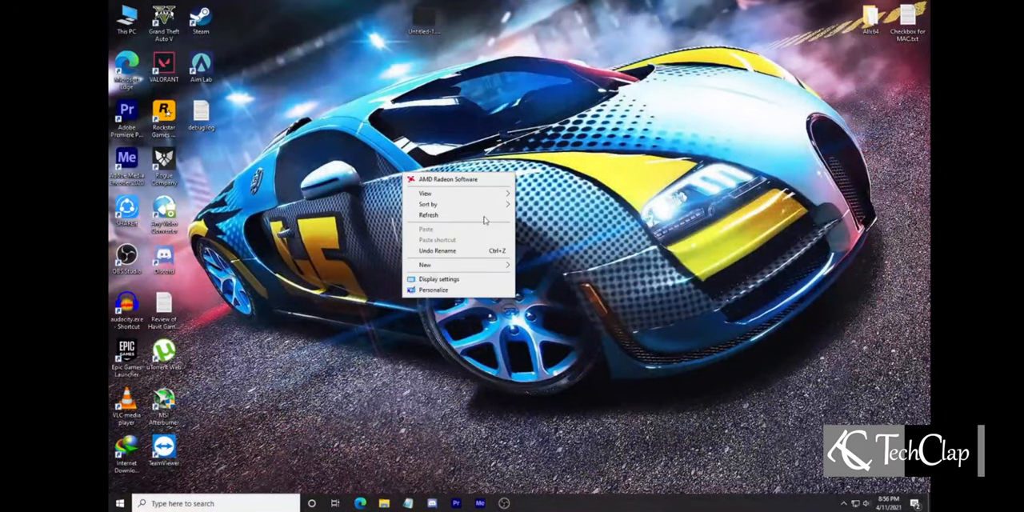
# Step: Set text and app scaling to 100% (Recommended) and close the Settings window
pyautogui.click(531, 285)
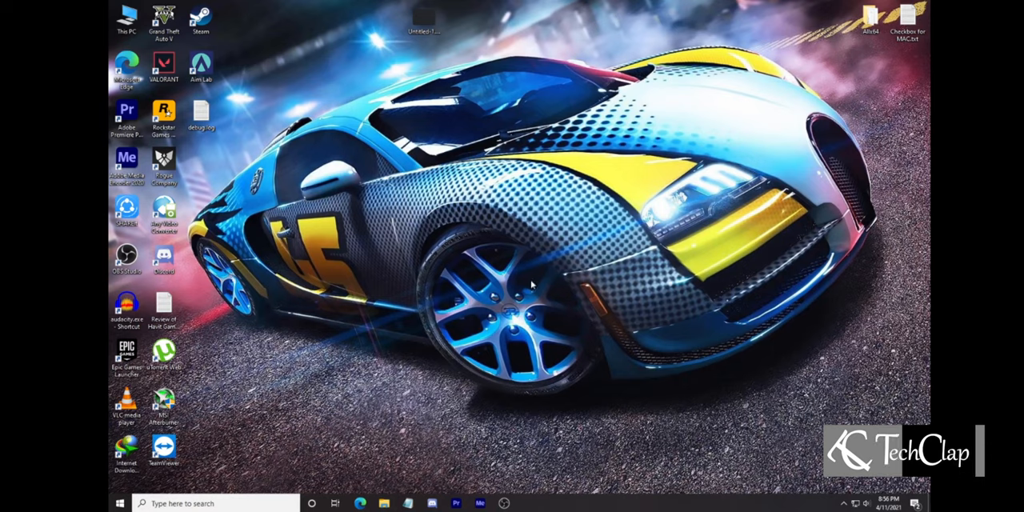
pyautogui.moveTo(520, 272)
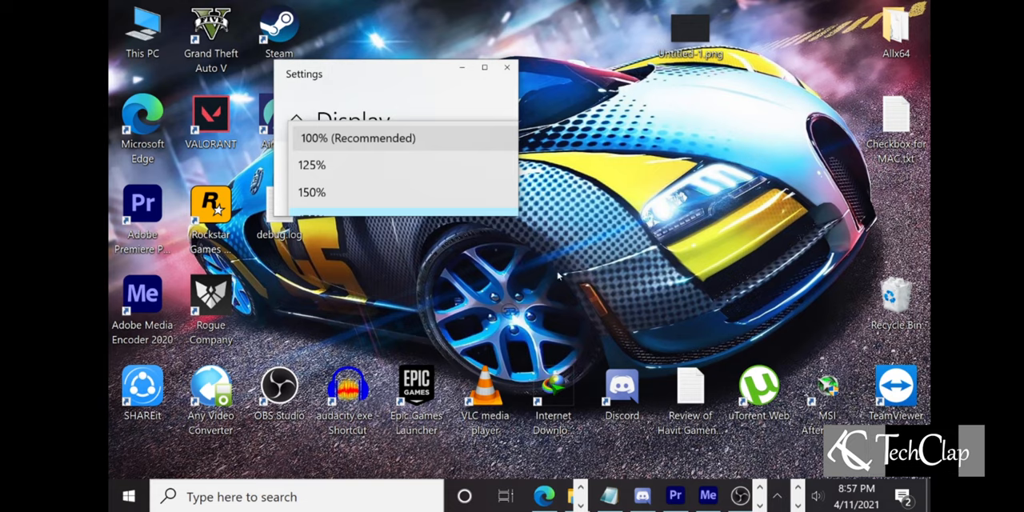
pyautogui.click(358, 137)
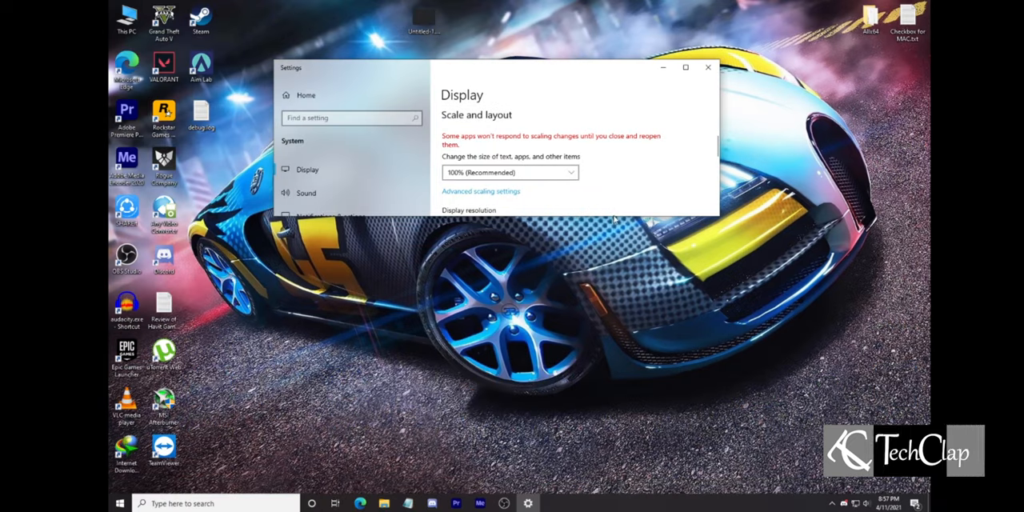
pyautogui.scroll(-3)
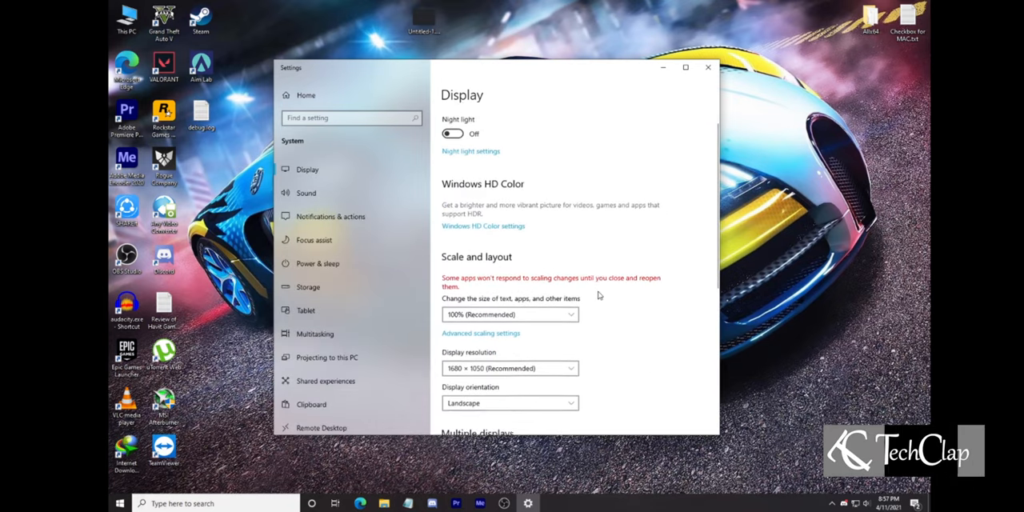
pyautogui.click(707, 68)
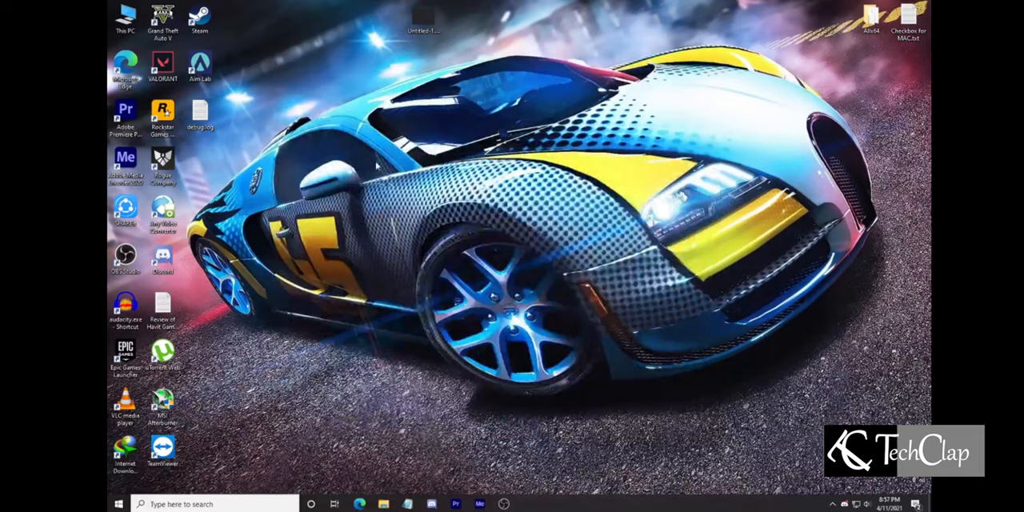
# Step: Launch AMD Radeon Software from the desktop and show its Display settings with GPU and integer scaling enabled
pyautogui.rightClick(376, 166)
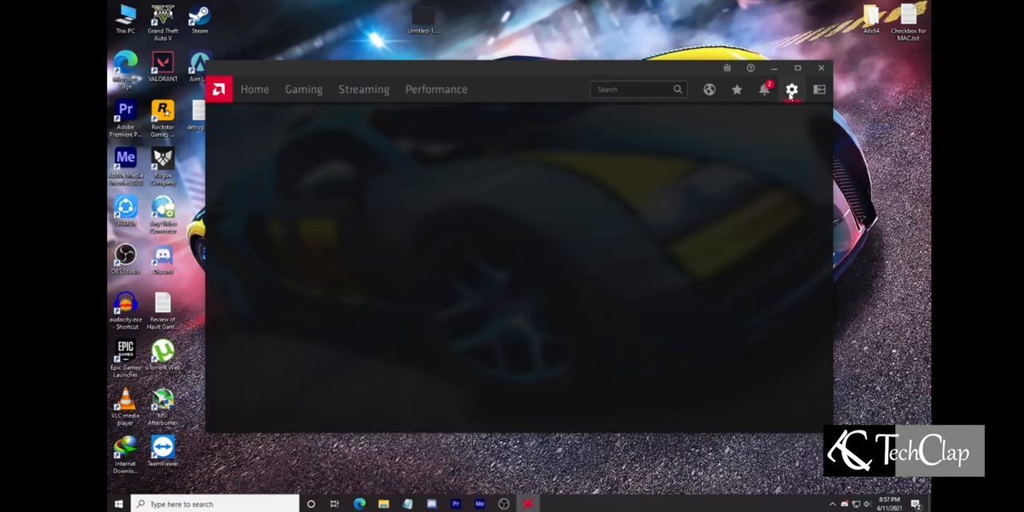
pyautogui.click(790, 90)
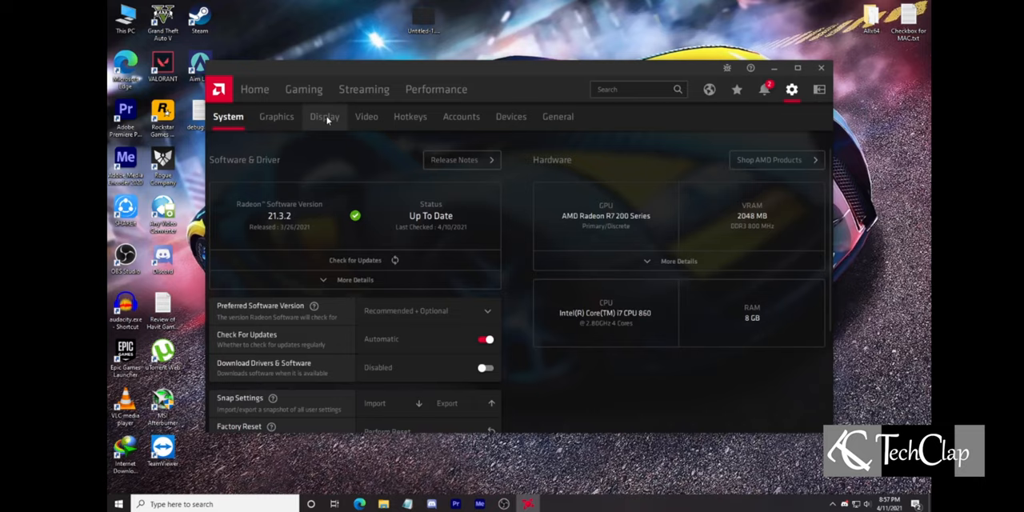
pyautogui.click(325, 116)
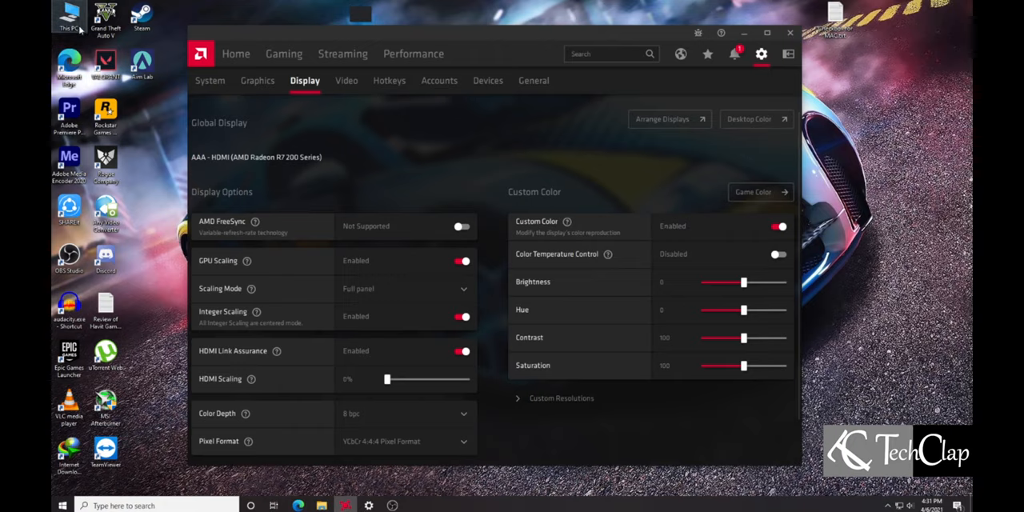
pyautogui.moveTo(579, 45)
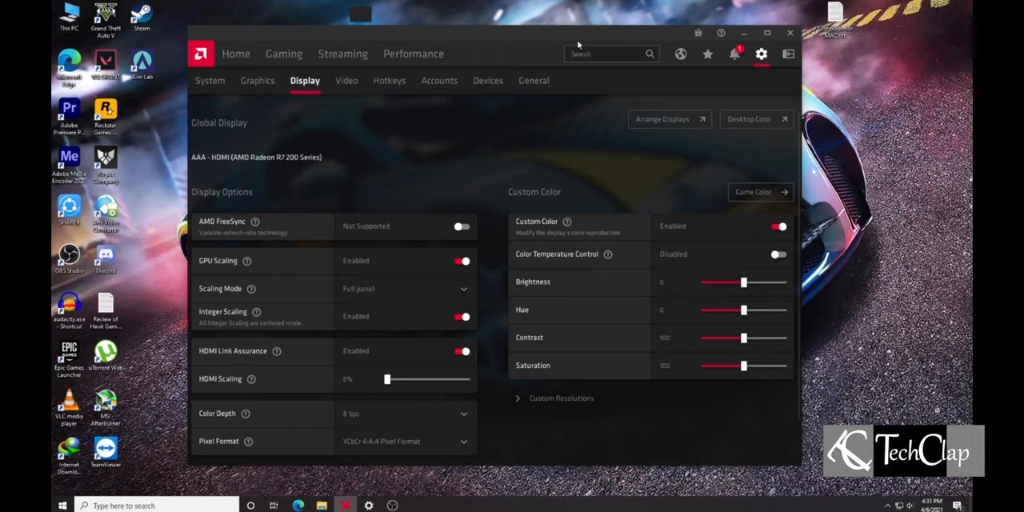
pyautogui.moveTo(574, 313)
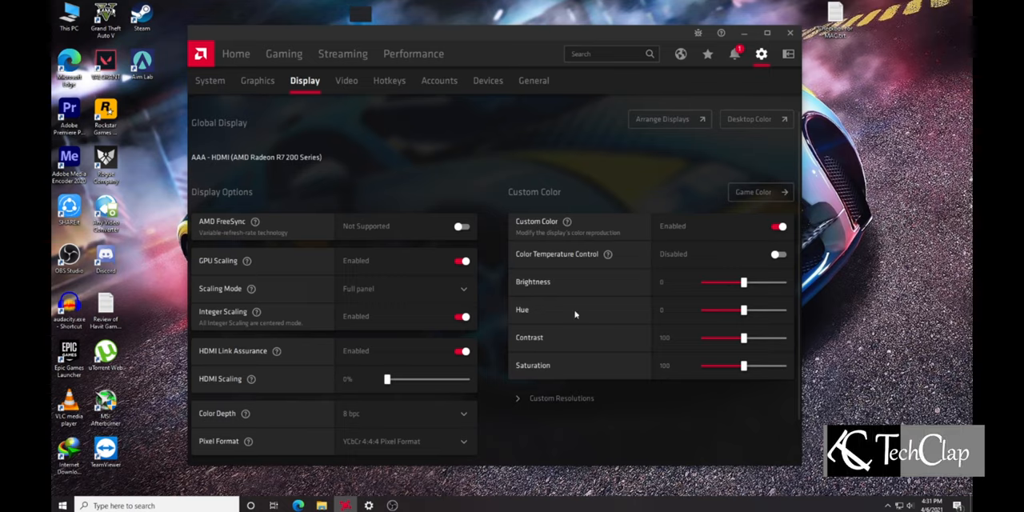